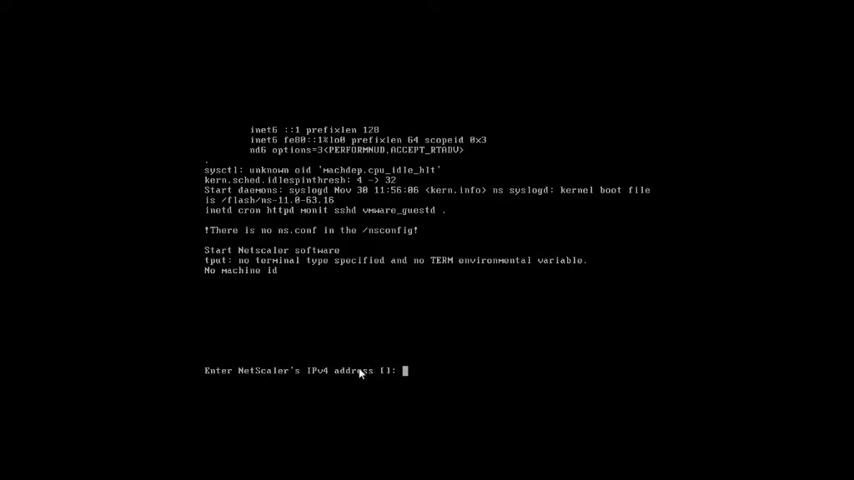
Step: Enter NetScaler IP 192.168.30.100, netmask 255.255.255.0 and gateway 192.168.30.1 at the first-boot prompts
text(192.168)
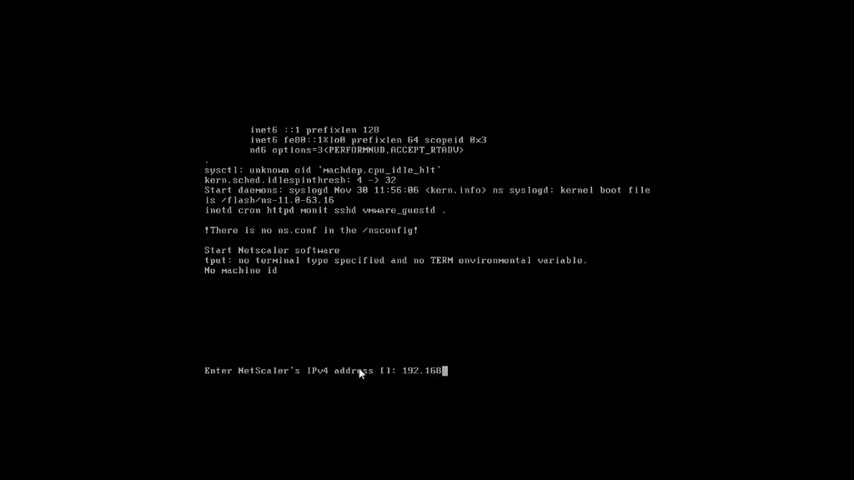
text(30.100)
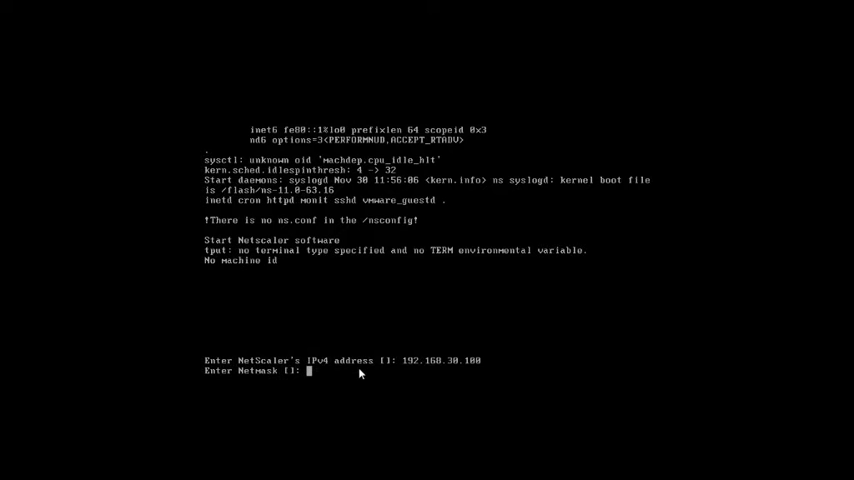
text(255.2)
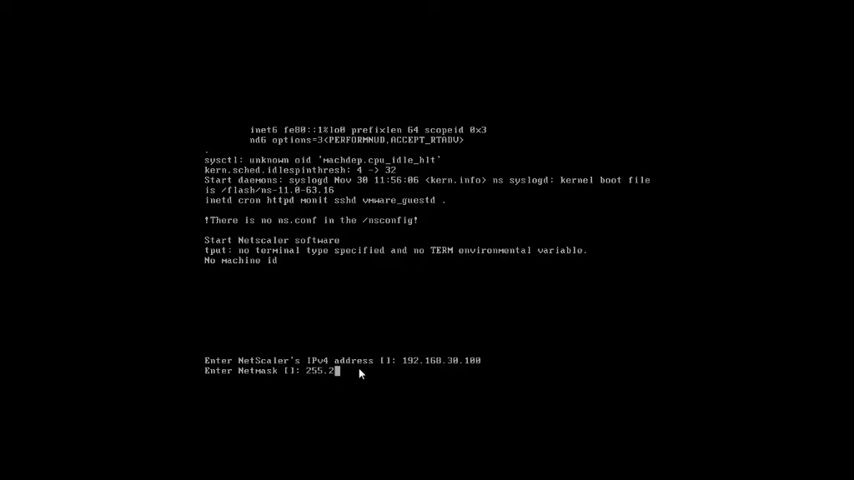
text(55.255.0)
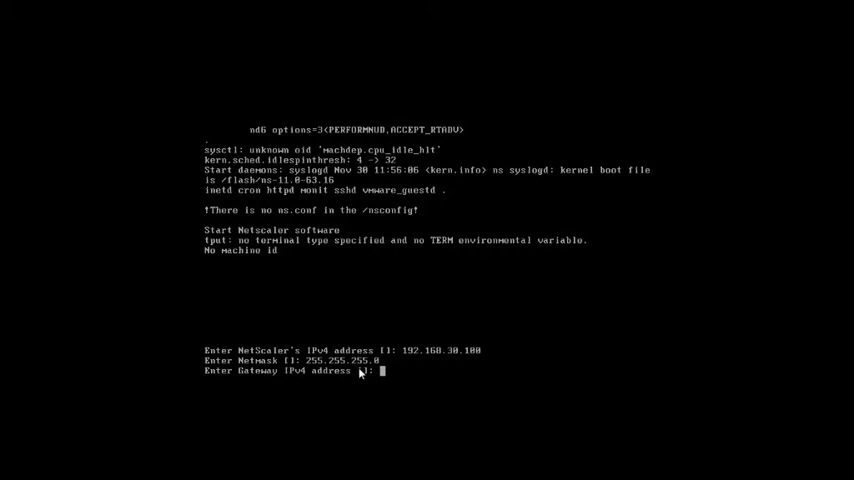
text(192.1)
text(4)
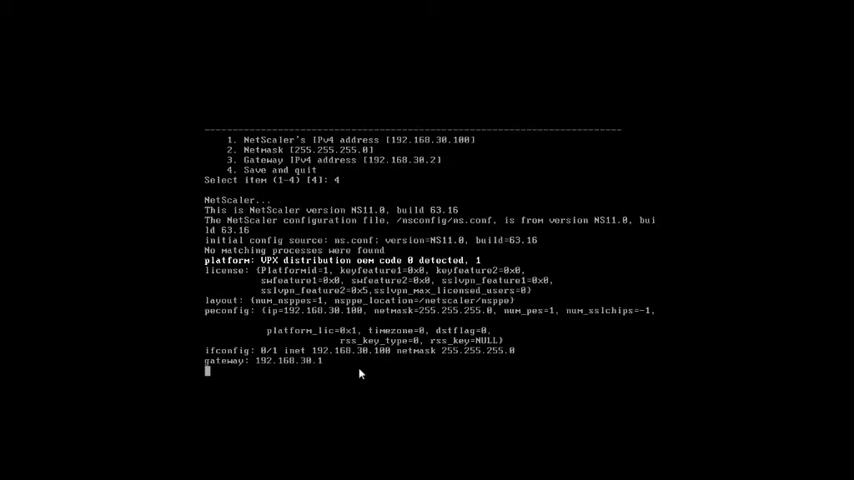
Step: Choose option 4, Save and quit, so the appliance boots with the new network settings
scroll(down, 3)
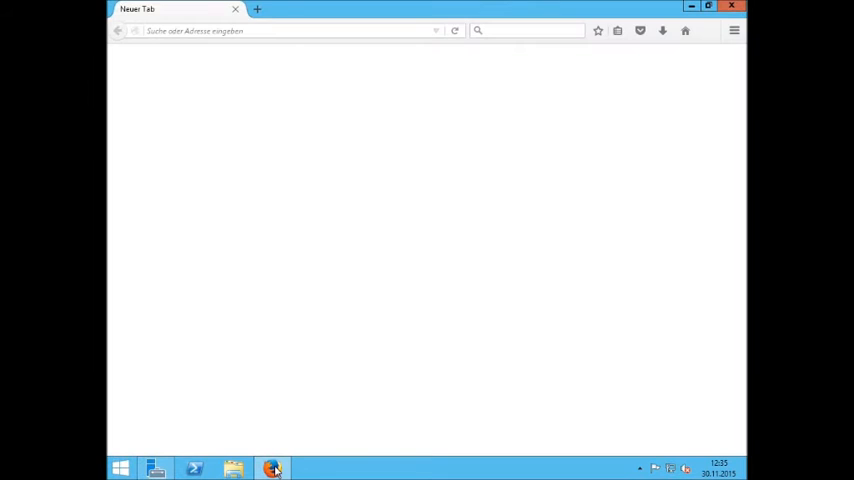
Step: Browse to 192.168.30.100 and log in as nsroot to the web management interface
text(192.168.30.100)
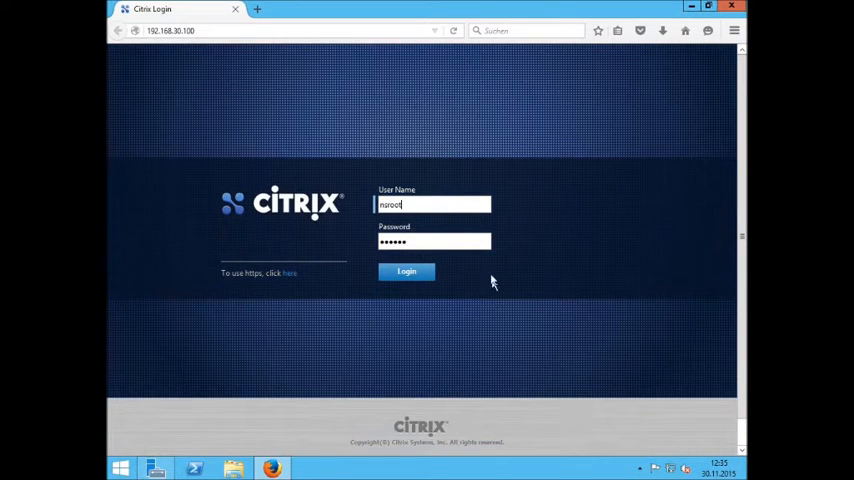
click(406, 272)
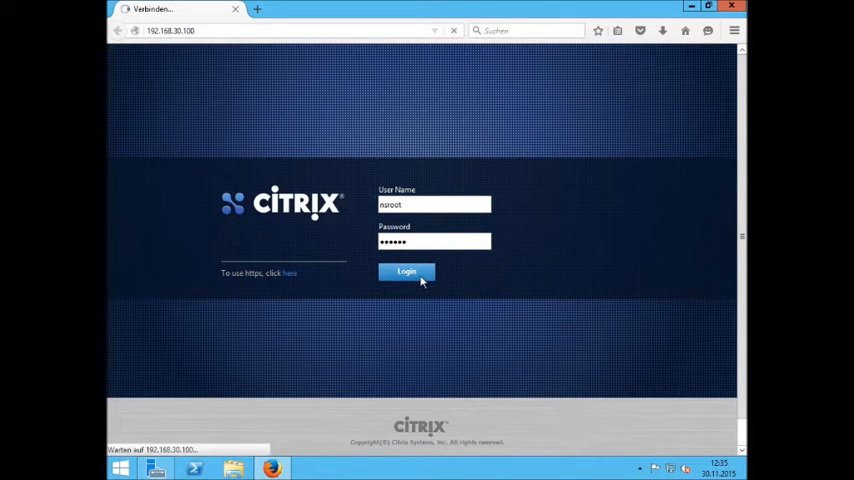
click(406, 272)
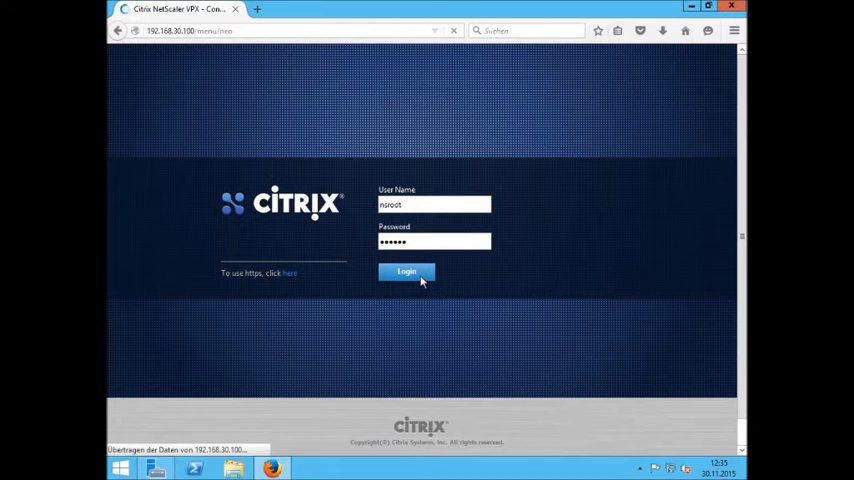
click(406, 272)
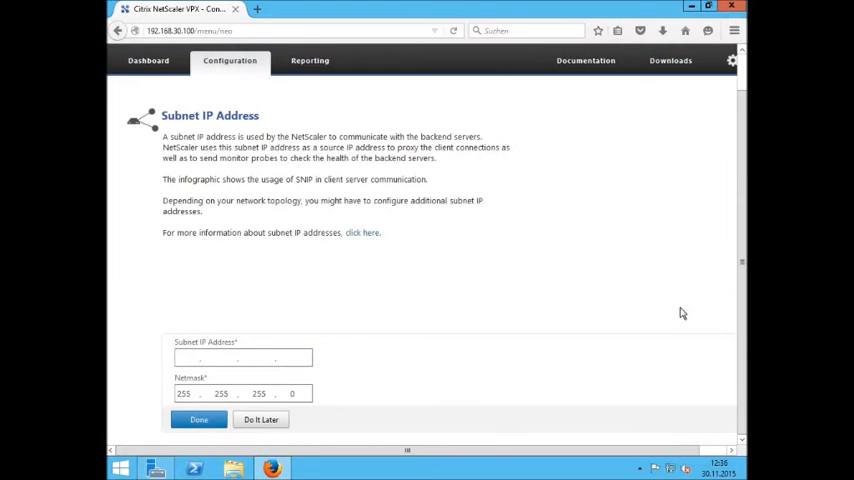
Step: Set Subnet IP 192.168.30.110 with netmask 255.255.255.0 and confirm with Done
text(192.1)
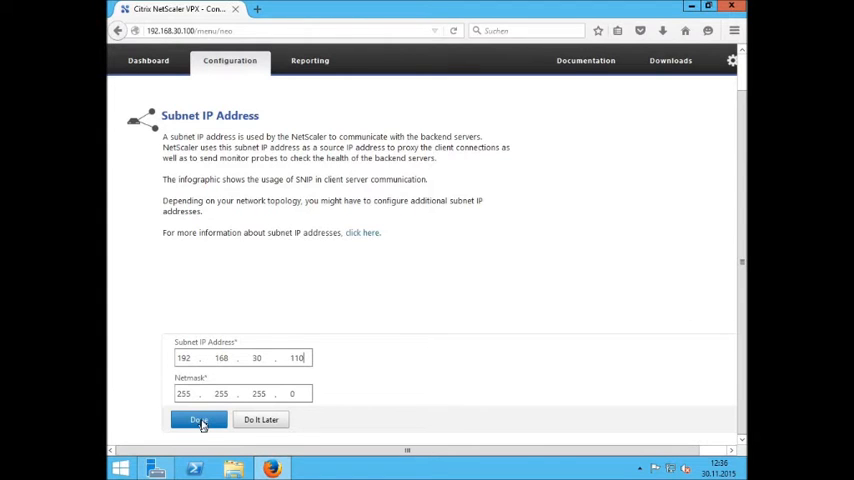
click(196, 420)
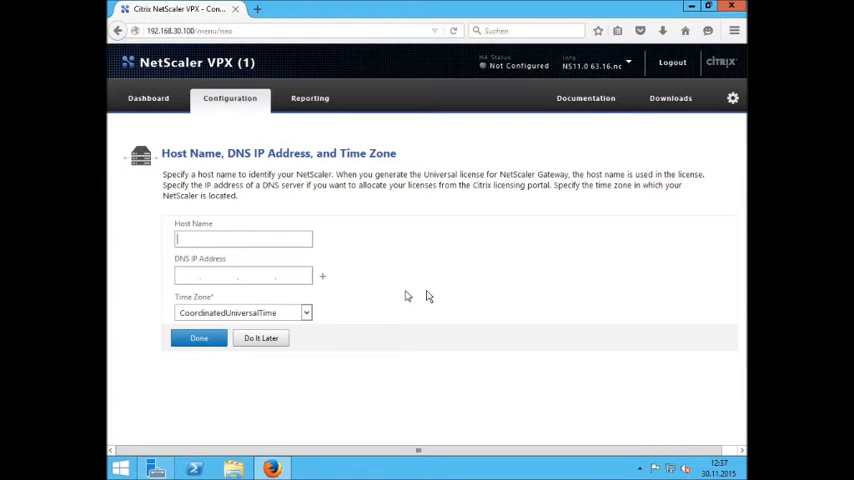
Step: Set host name NetScaler, DNS 172.16.0.1, time zone GMT+01:00-CET-Europe/Vienna, and confirm the save-and-reboot
text(NetScaler)
click(242, 276)
text(172.)
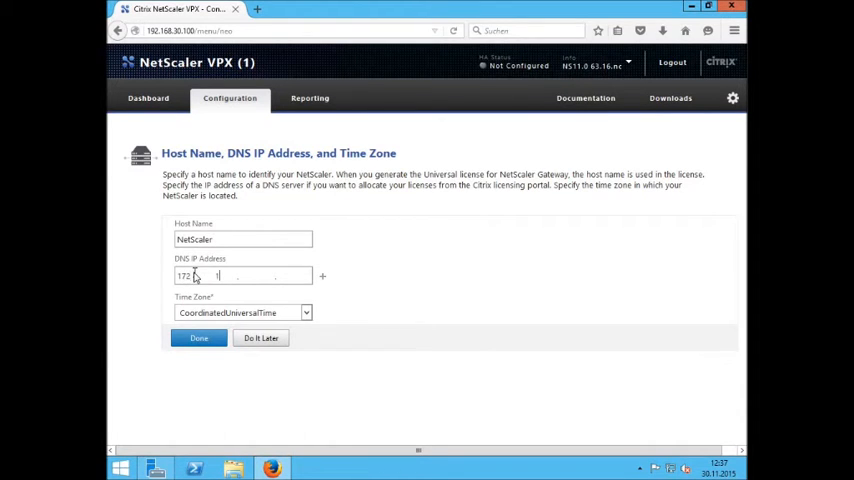
text(16.0.1)
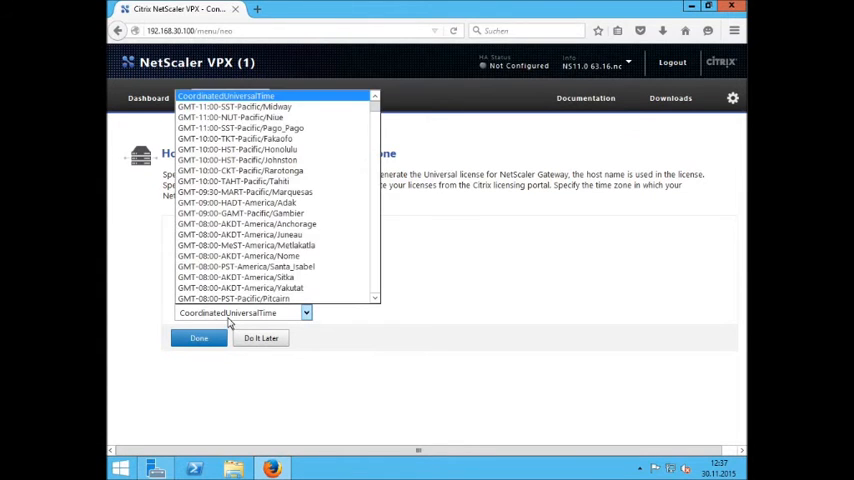
click(240, 312)
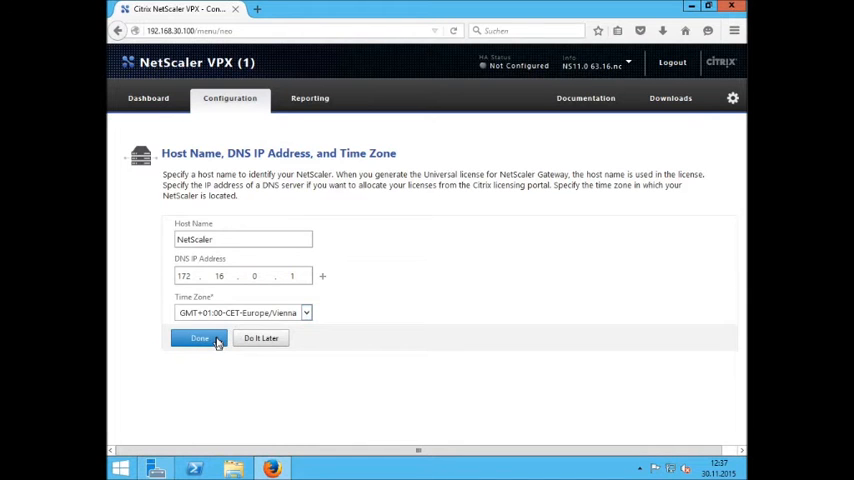
click(200, 338)
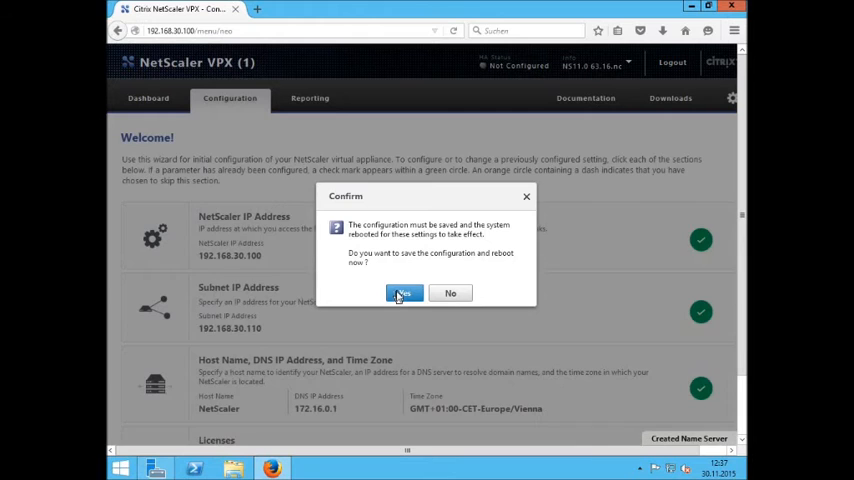
click(404, 292)
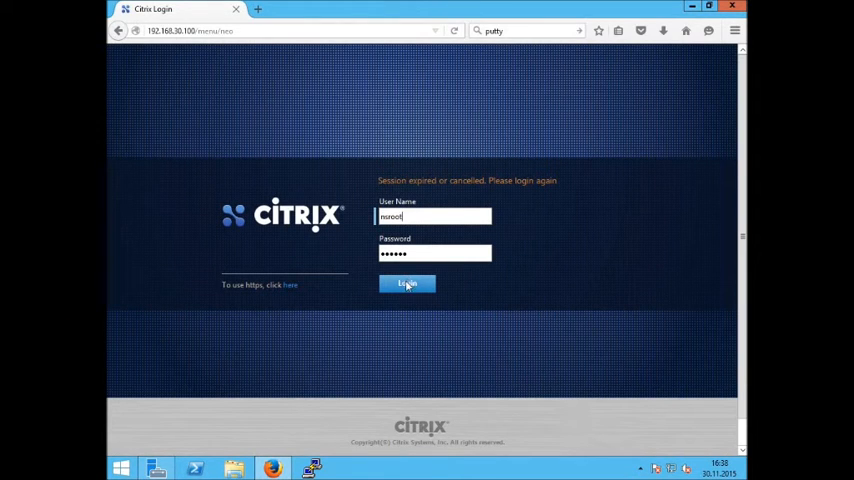
Step: Log back in, upload NetScalerVPX3000.lic from the local computer and reboot to apply it
click(406, 284)
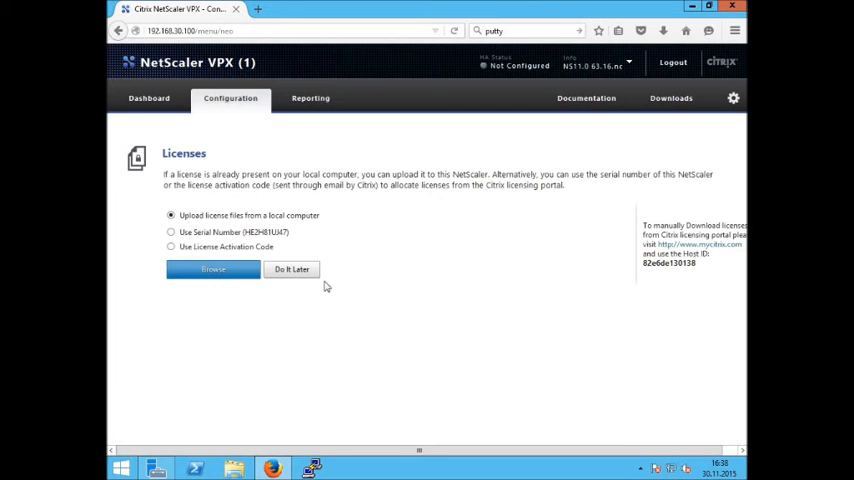
click(212, 268)
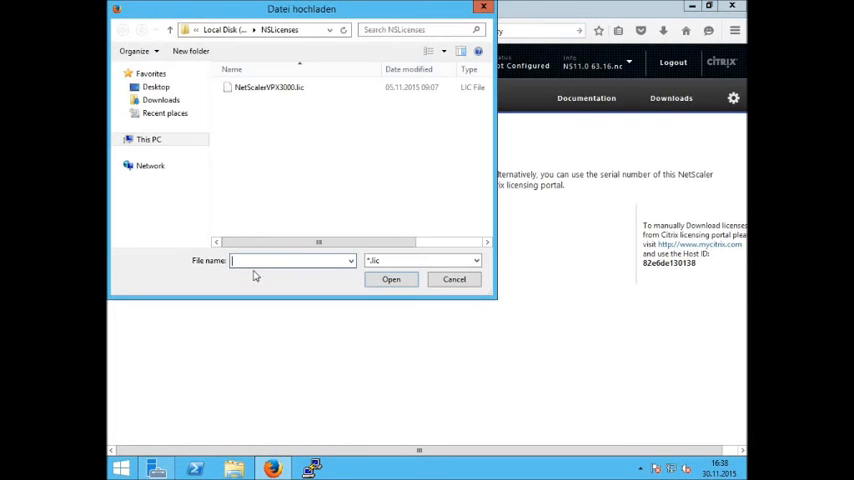
click(268, 88)
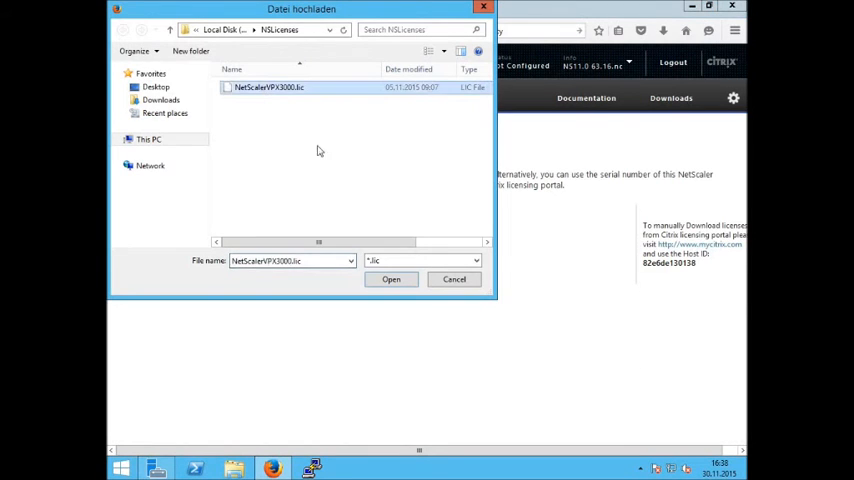
click(392, 280)
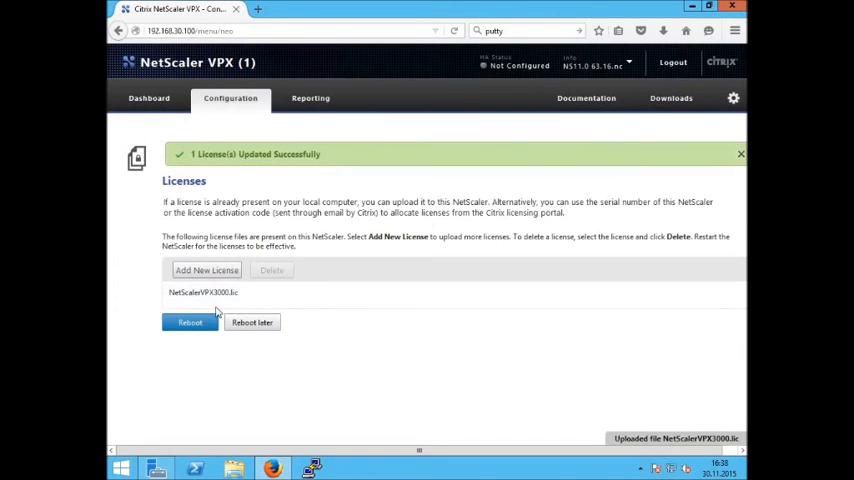
click(188, 322)
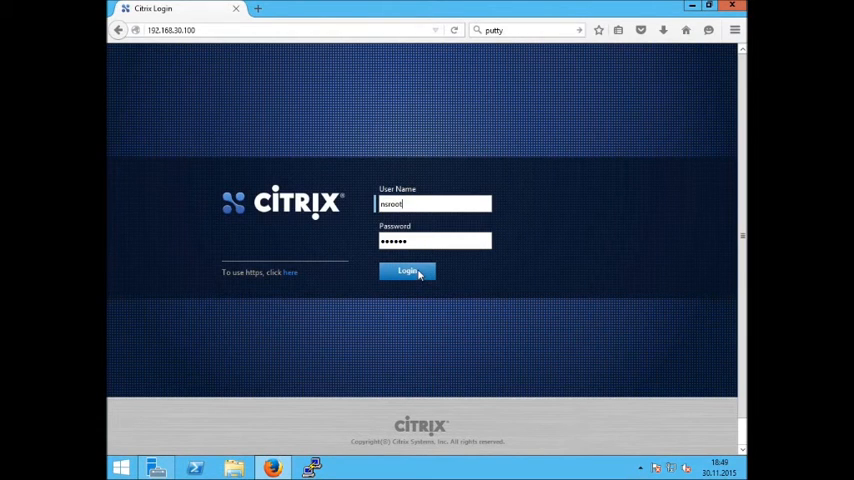
Step: Sign in after the restart and check the Licenses popup shows Platinum, Model ID 3000, then close it
click(408, 272)
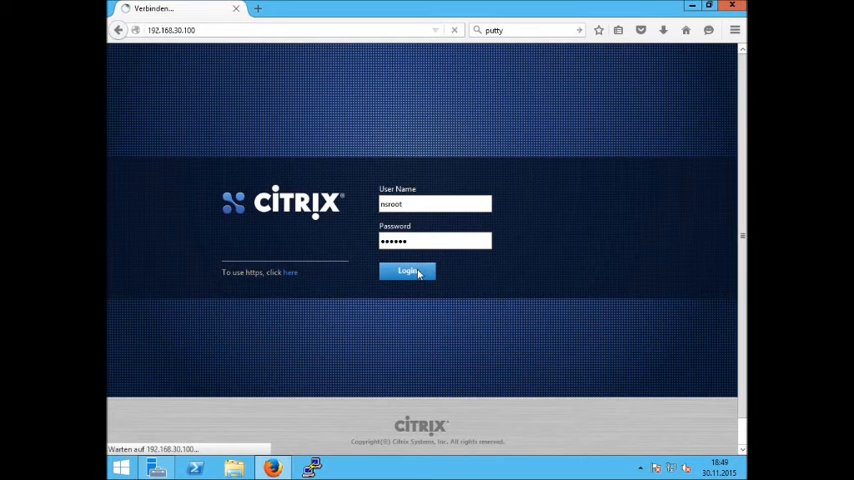
click(408, 270)
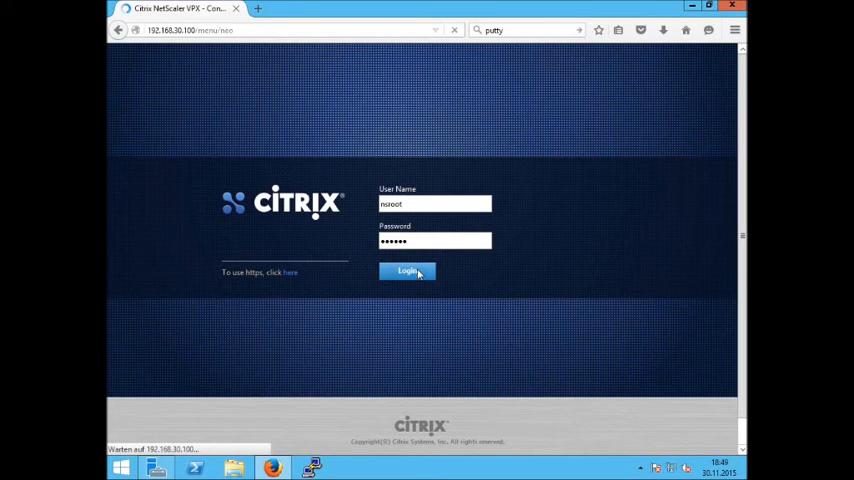
click(408, 272)
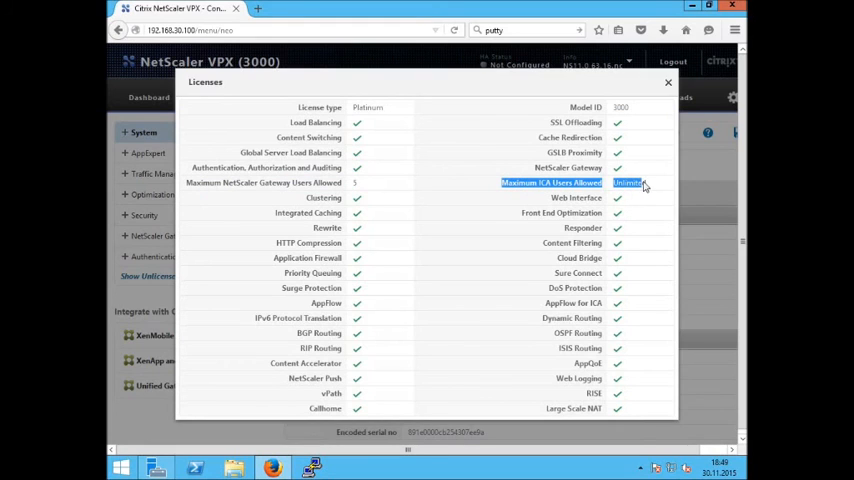
mouse_move(392, 116)
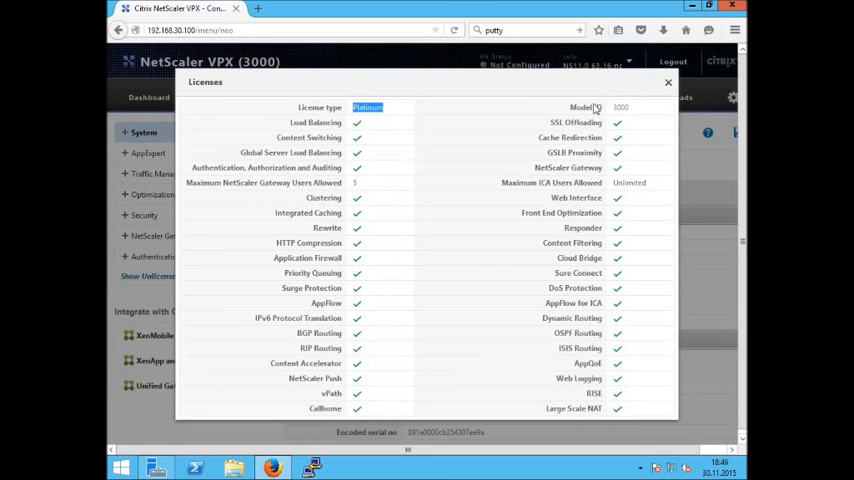
double_click(620, 108)
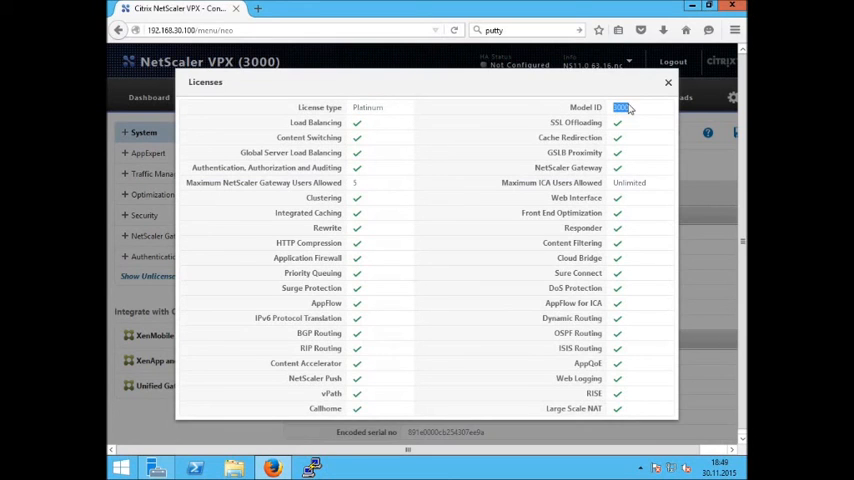
click(668, 82)
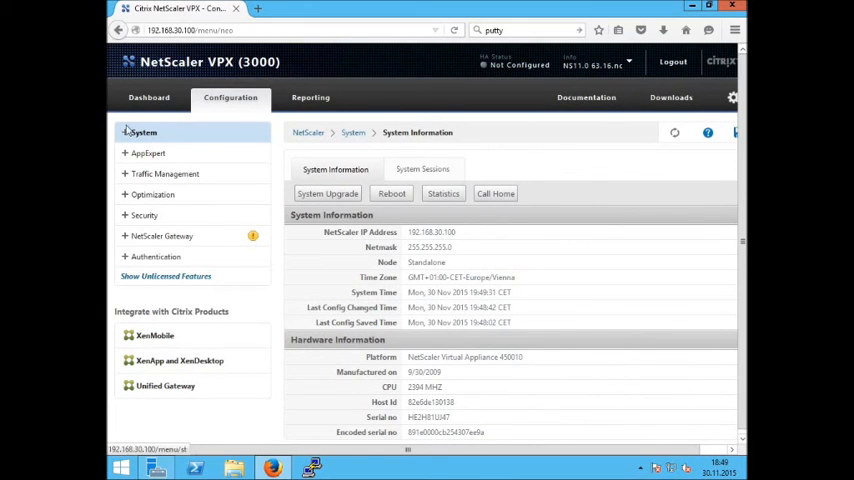
Step: View System > Licenses confirming Platinum features for model 3000, then collapse System
click(144, 132)
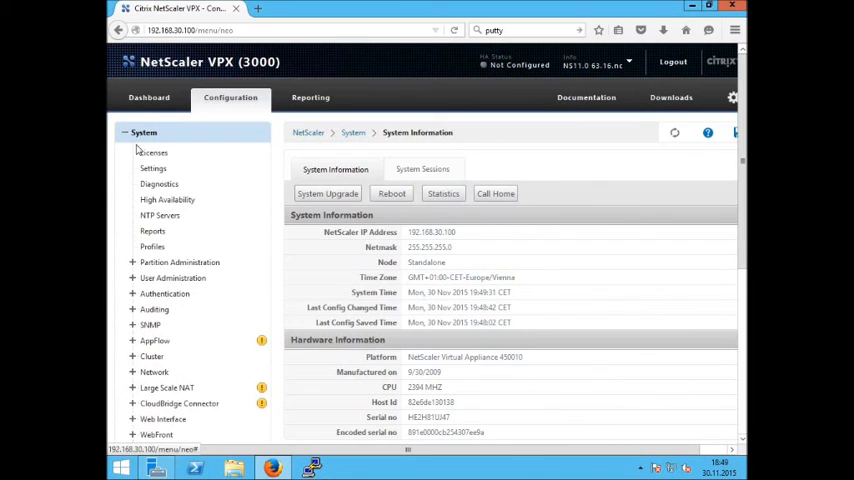
click(154, 152)
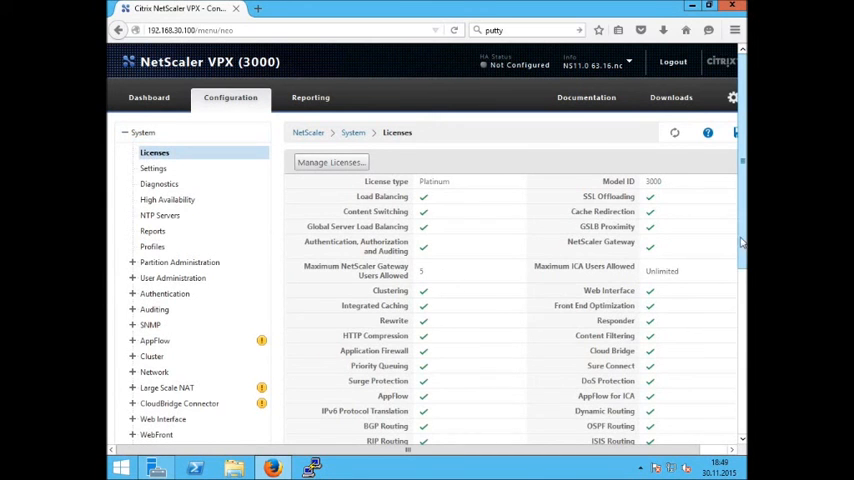
scroll(down, 3)
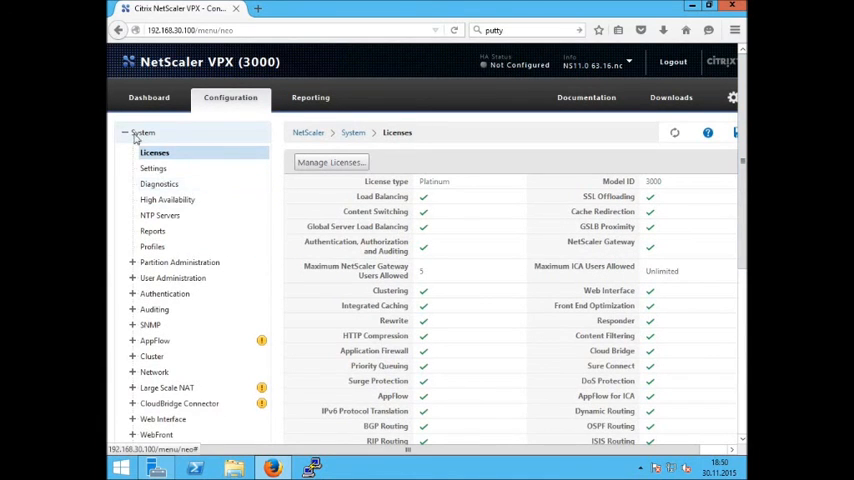
click(144, 132)
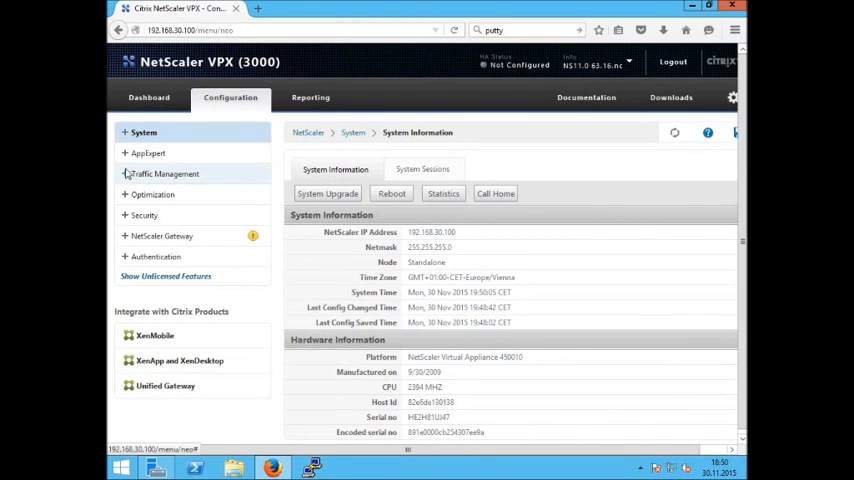
Step: Show the Traffic Management and Optimization feature overviews in the Configuration tree
click(166, 172)
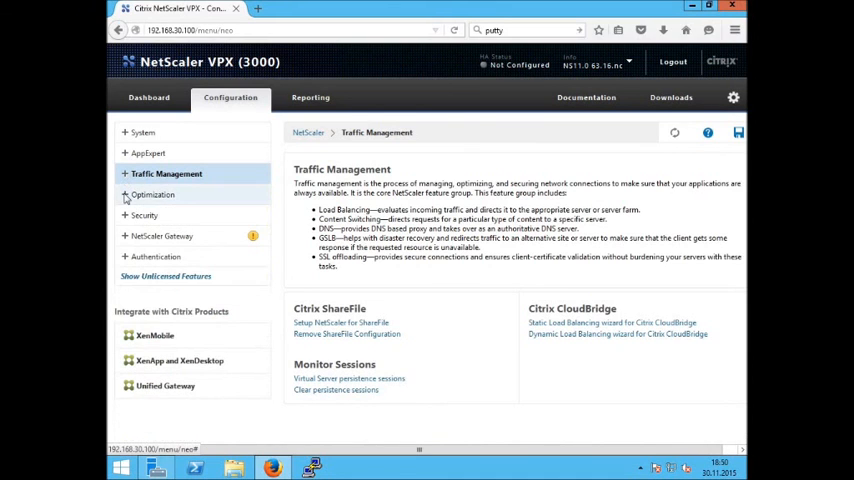
click(152, 194)
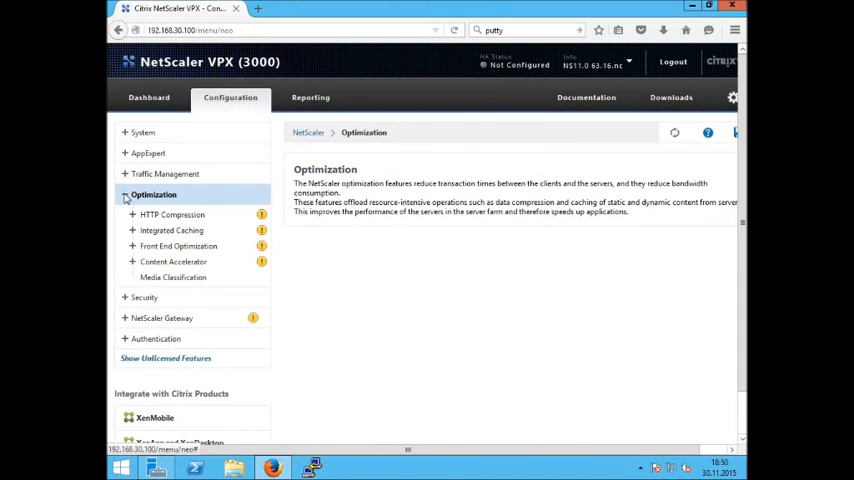
click(132, 194)
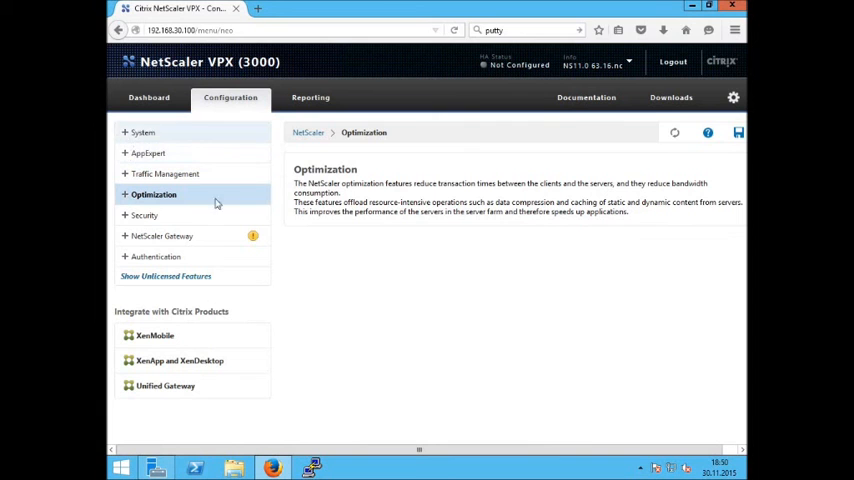